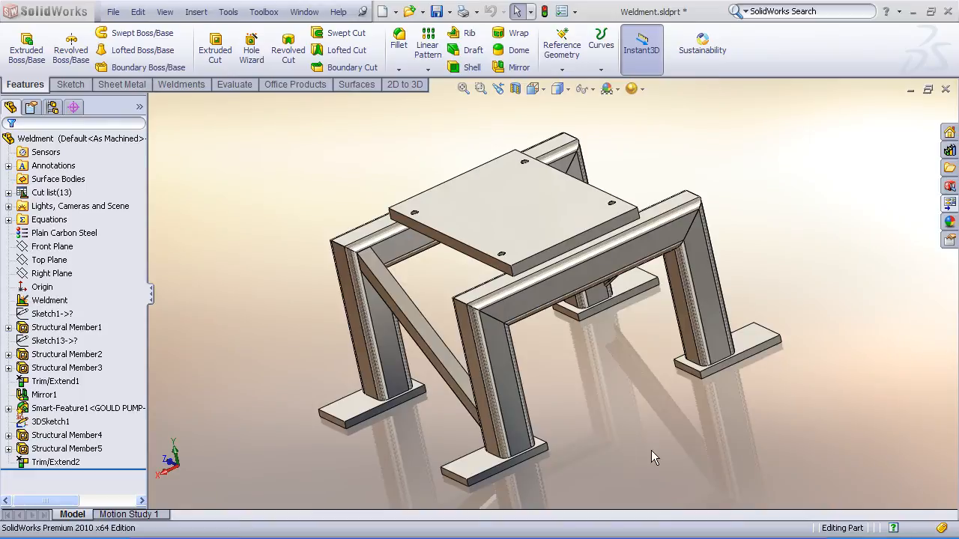
Step: Orbit the weldment model to view another side before switching to the drawing
{"action": "left_click_drag", "start_coordinate": [652, 457], "coordinate": [656, 405]}
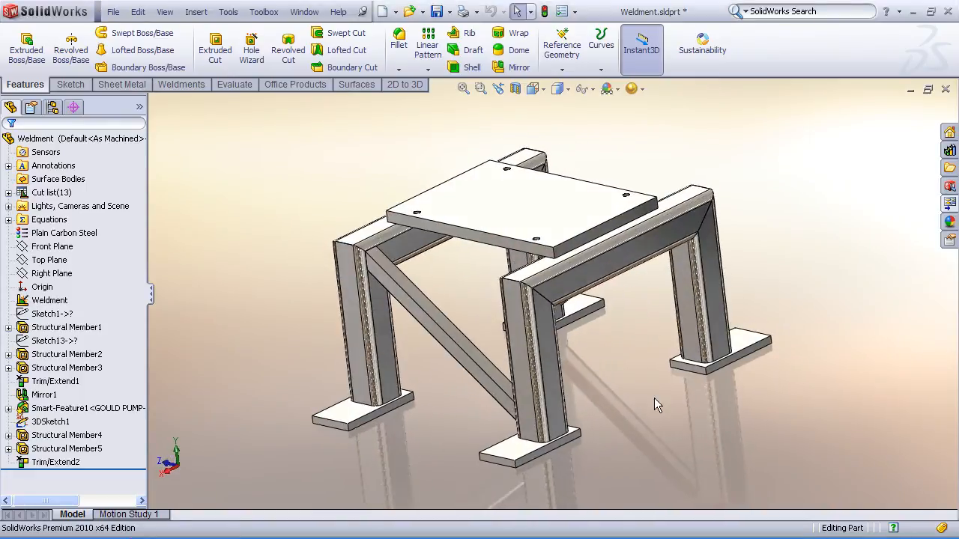
{"action": "left_click_drag", "start_coordinate": [656, 405], "coordinate": [665, 393]}
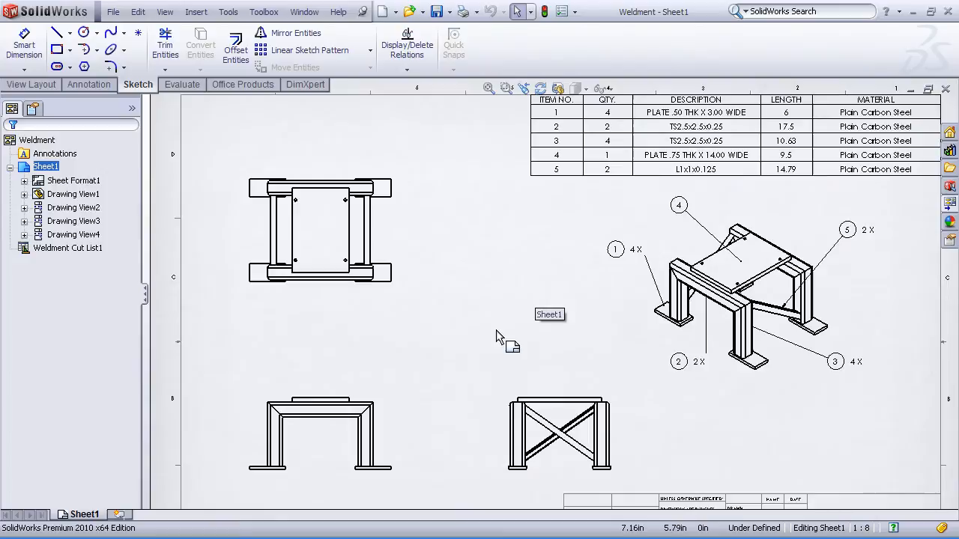
{"action": "mouse_move", "coordinate": [471, 255]}
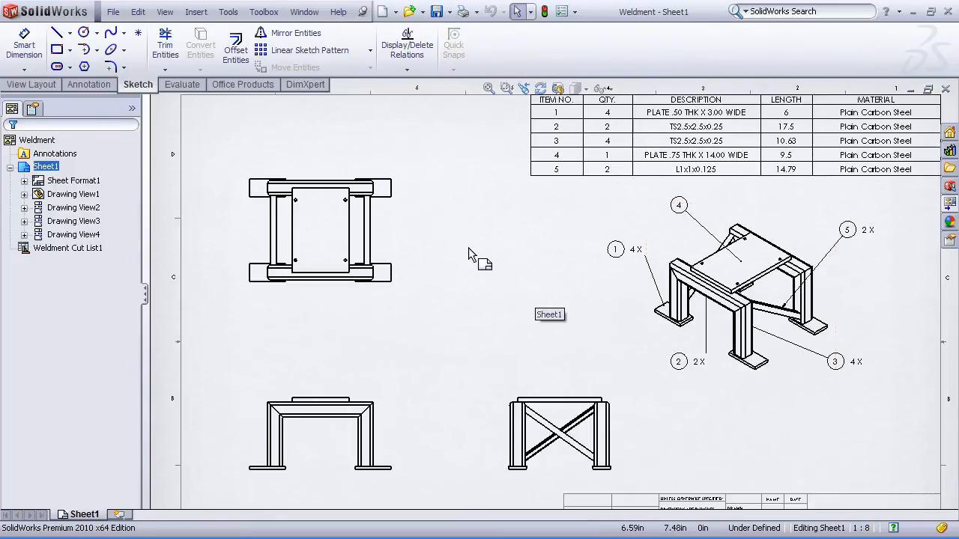
{"action": "mouse_move", "coordinate": [466, 273]}
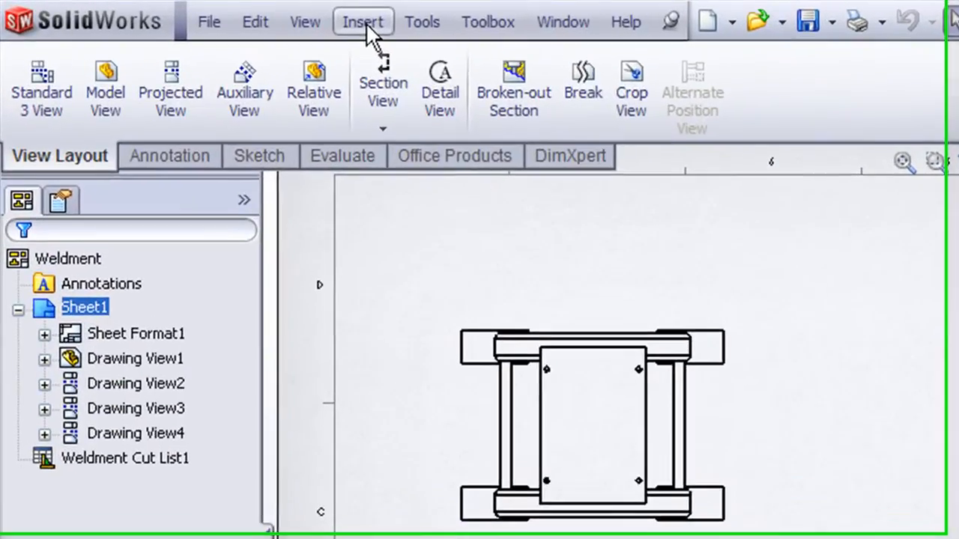
{"action": "left_click", "coordinate": [363, 21]}
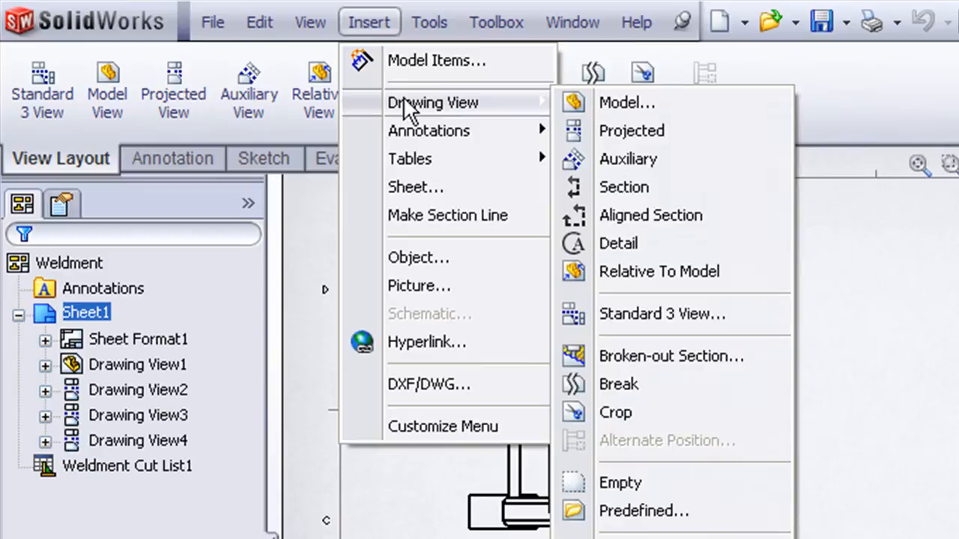
{"action": "mouse_move", "coordinate": [651, 277]}
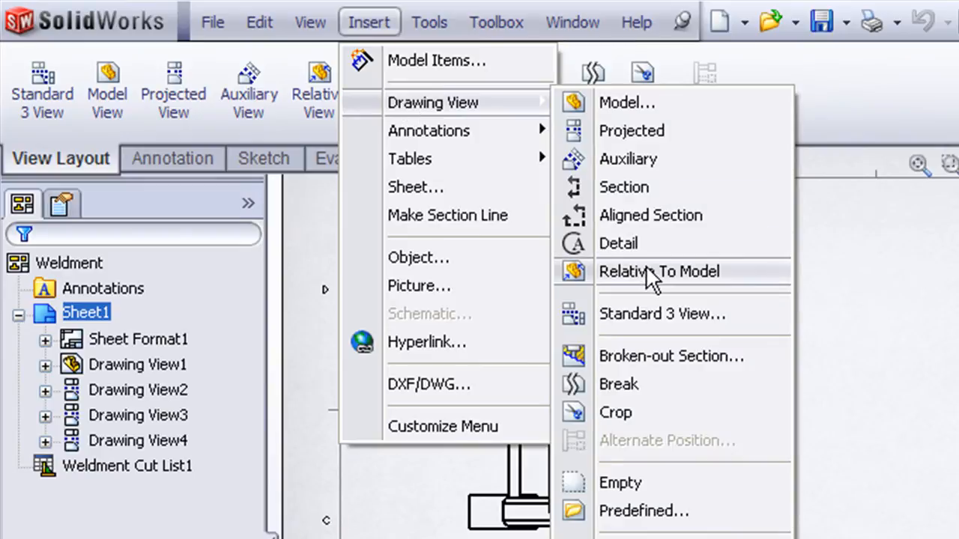
{"action": "left_click", "coordinate": [659, 271]}
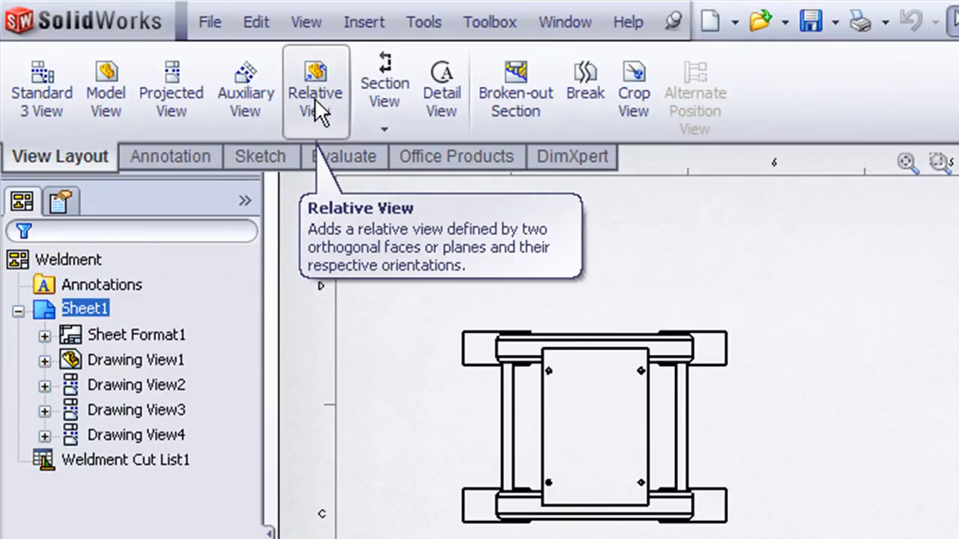
{"action": "right_click", "coordinate": [60, 158]}
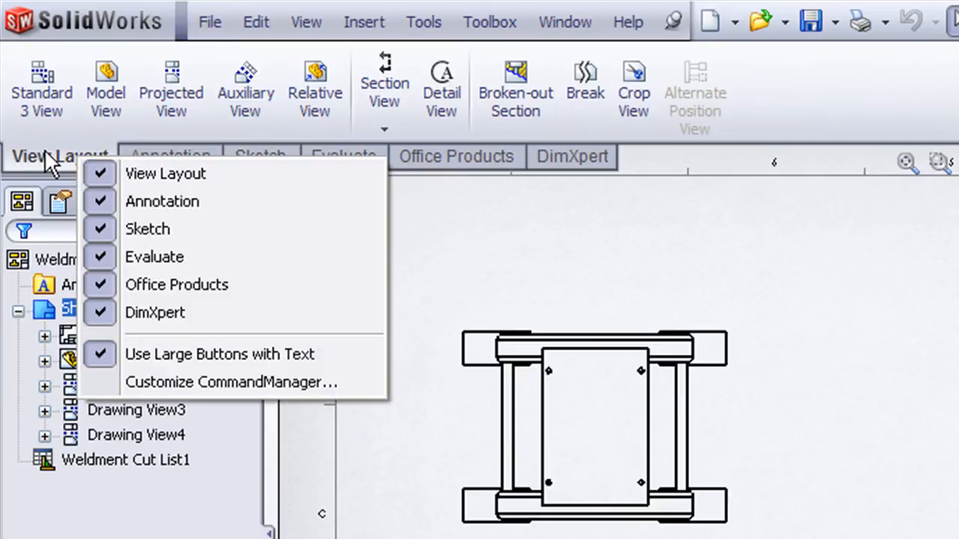
{"action": "left_click", "coordinate": [231, 382]}
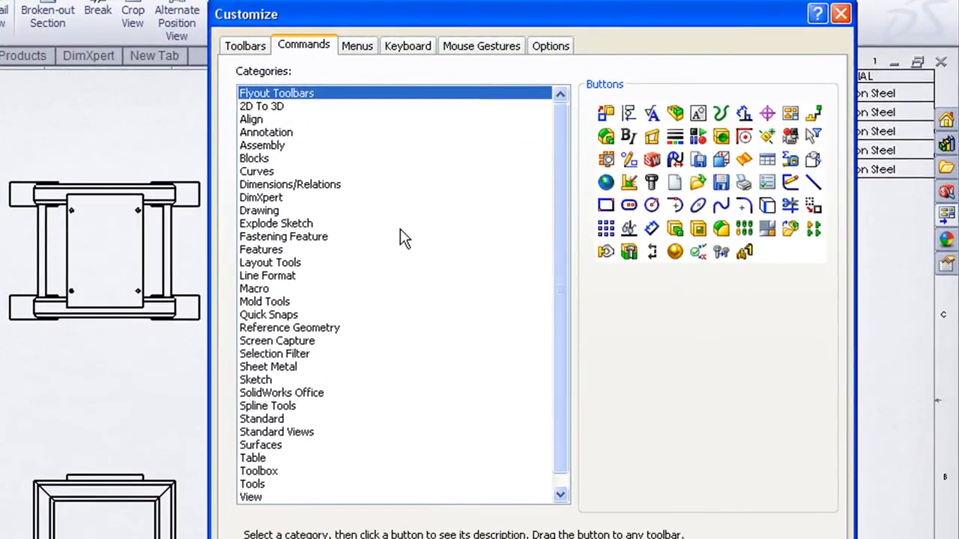
{"action": "left_click", "coordinate": [259, 210]}
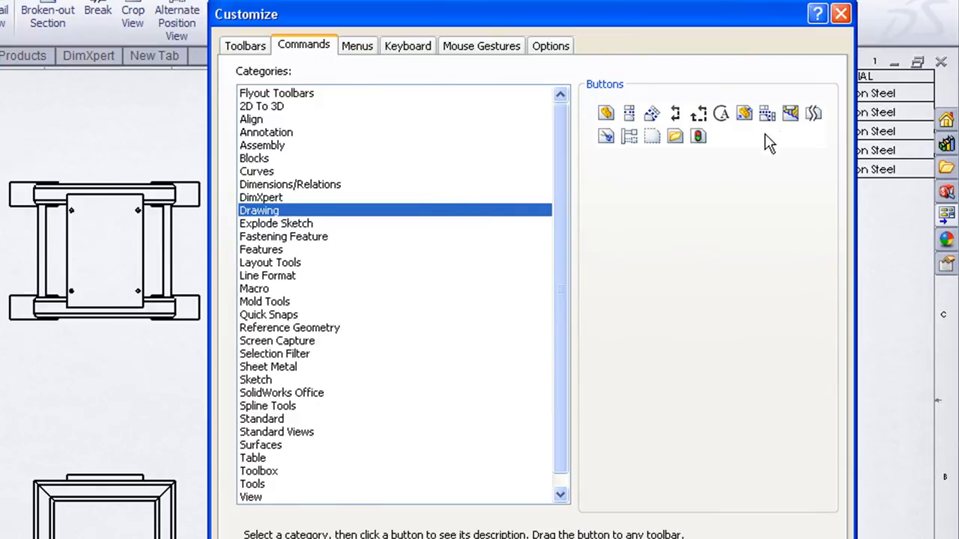
{"action": "mouse_move", "coordinate": [744, 113]}
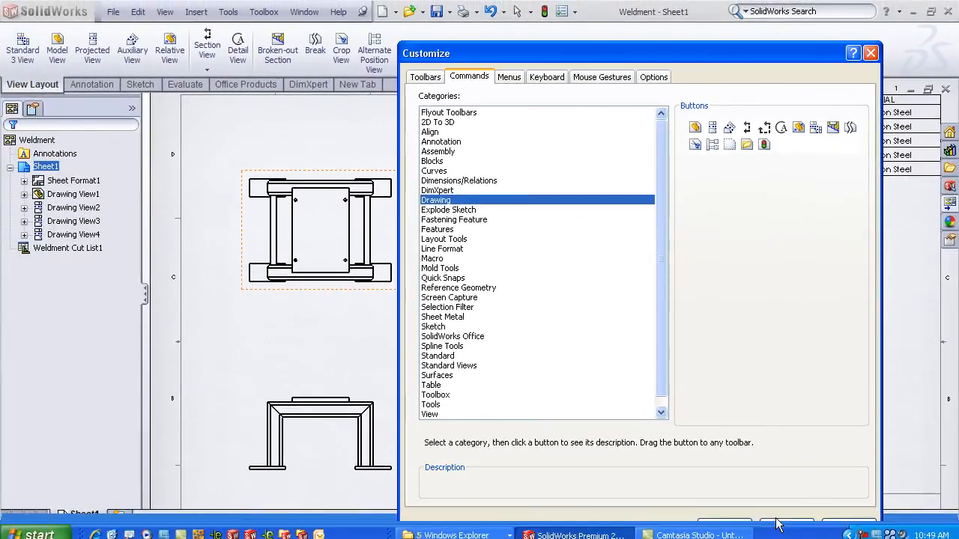
{"action": "left_click", "coordinate": [871, 48]}
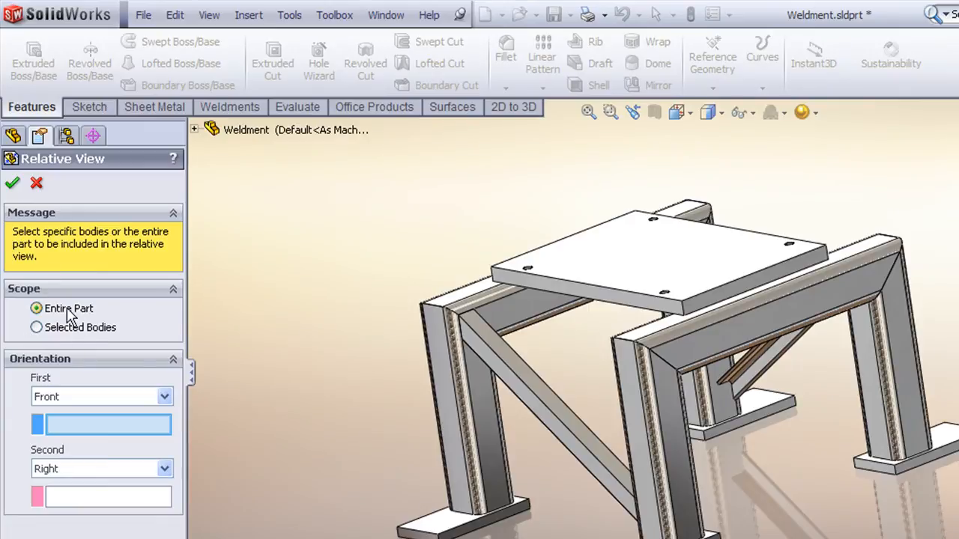
{"action": "mouse_move", "coordinate": [82, 335]}
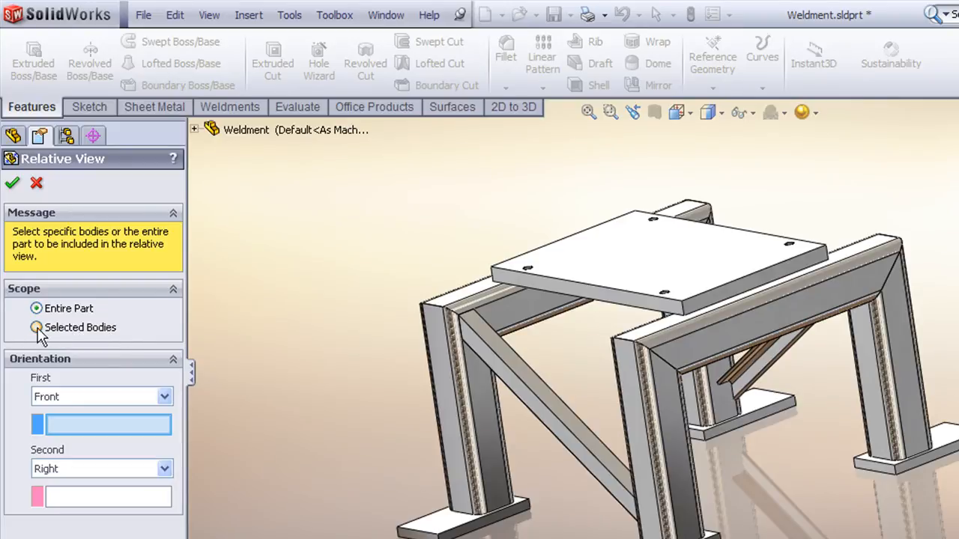
Step: Restrict the relative view to Selected Bodies and pick the mirrored cross member Mirror1[3]
{"action": "left_click", "coordinate": [36, 329]}
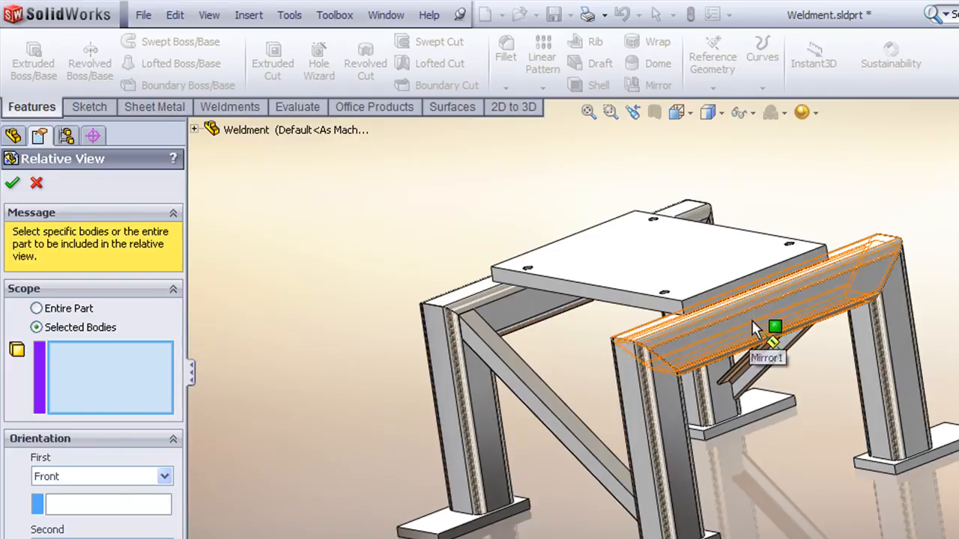
{"action": "left_click", "coordinate": [752, 329]}
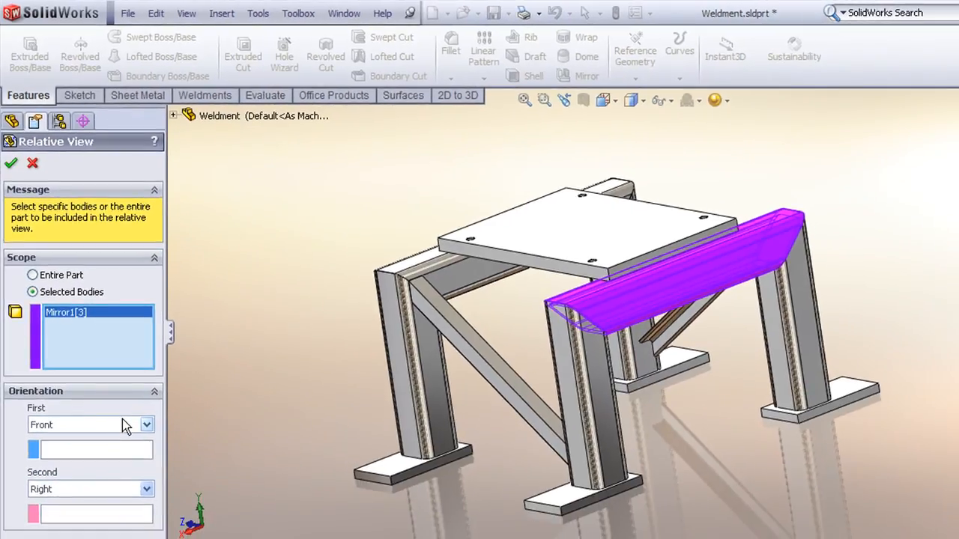
Step: Orient the view with Front as first reference on the member's front face and accept it
{"action": "left_click", "coordinate": [147, 425]}
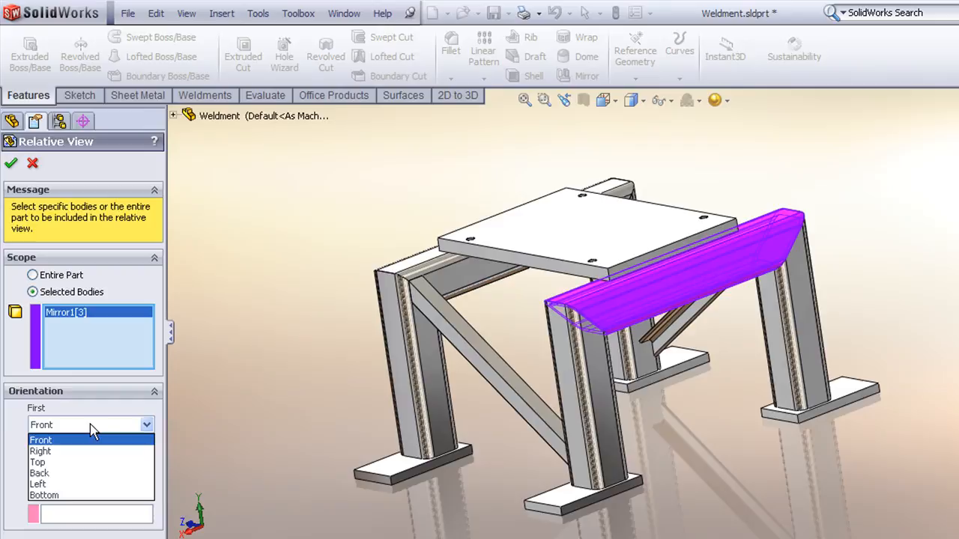
{"action": "mouse_move", "coordinate": [84, 445]}
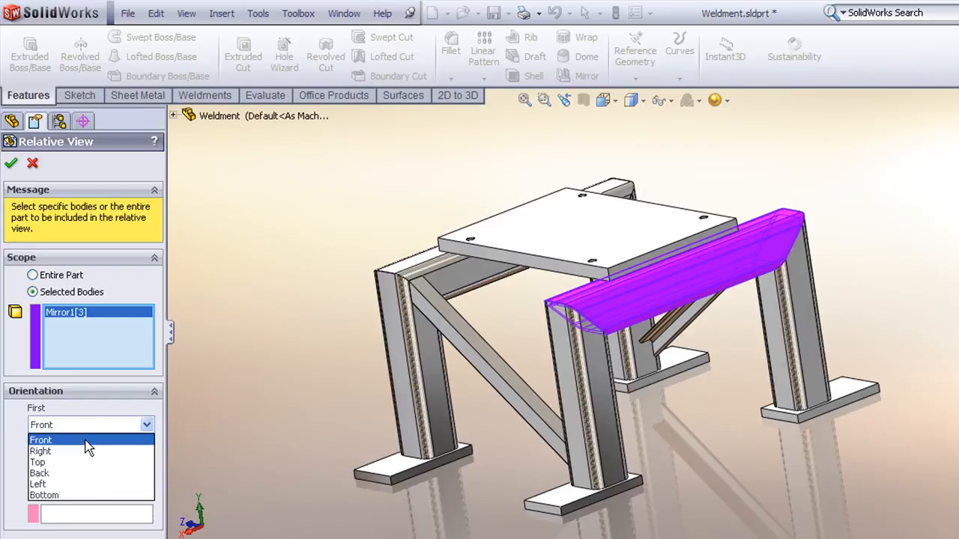
{"action": "left_click", "coordinate": [40, 441]}
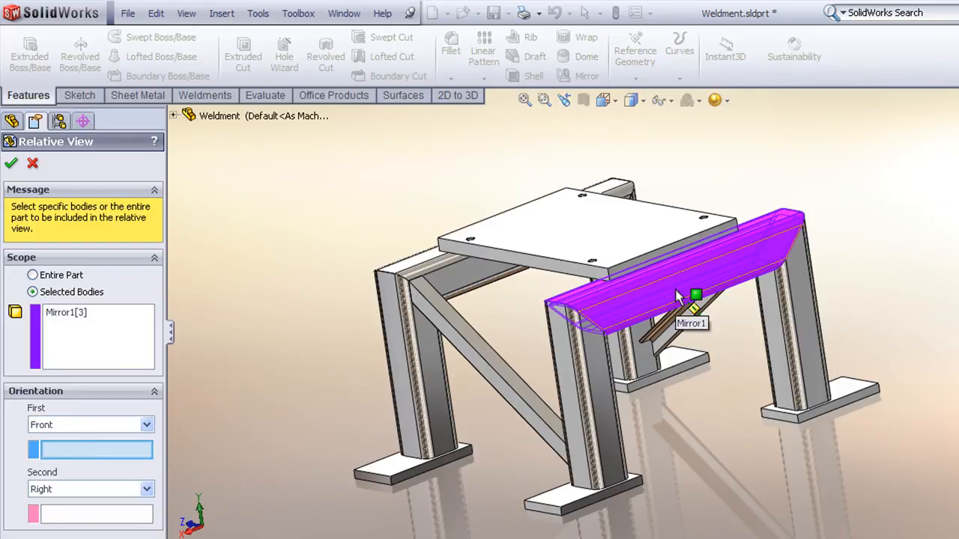
{"action": "left_click", "coordinate": [697, 270]}
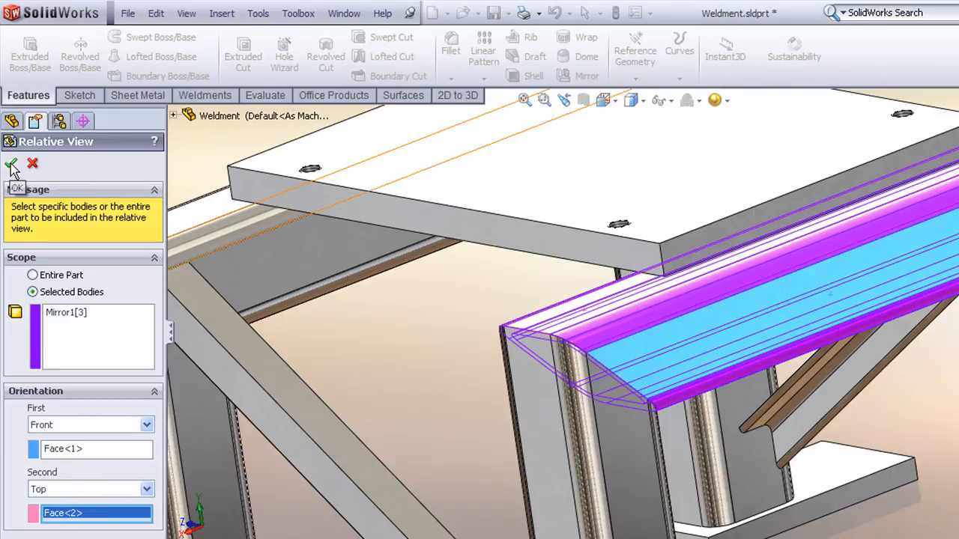
{"action": "left_click", "coordinate": [12, 163]}
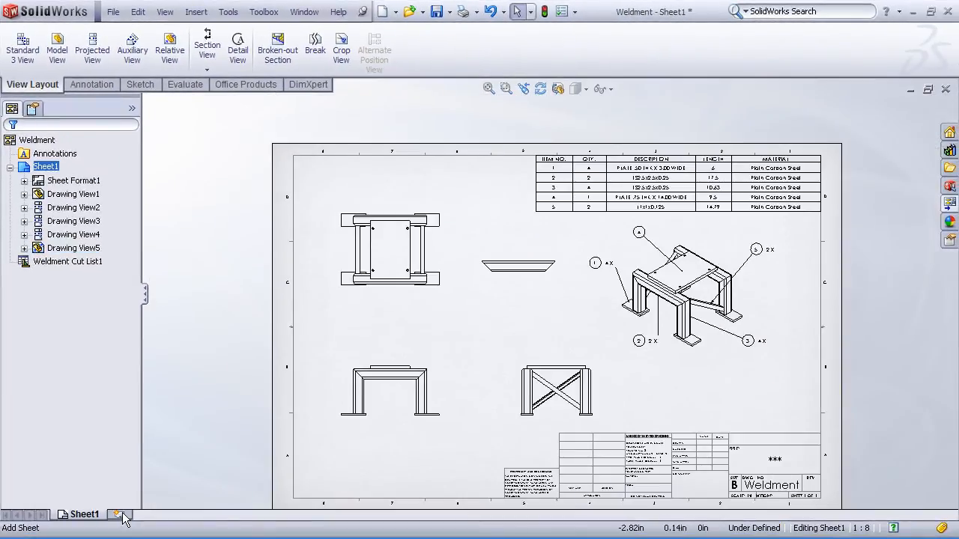
Step: Add Sheet2 to the drawing and give the cross-member detail view a custom scale
{"action": "left_click", "coordinate": [117, 515]}
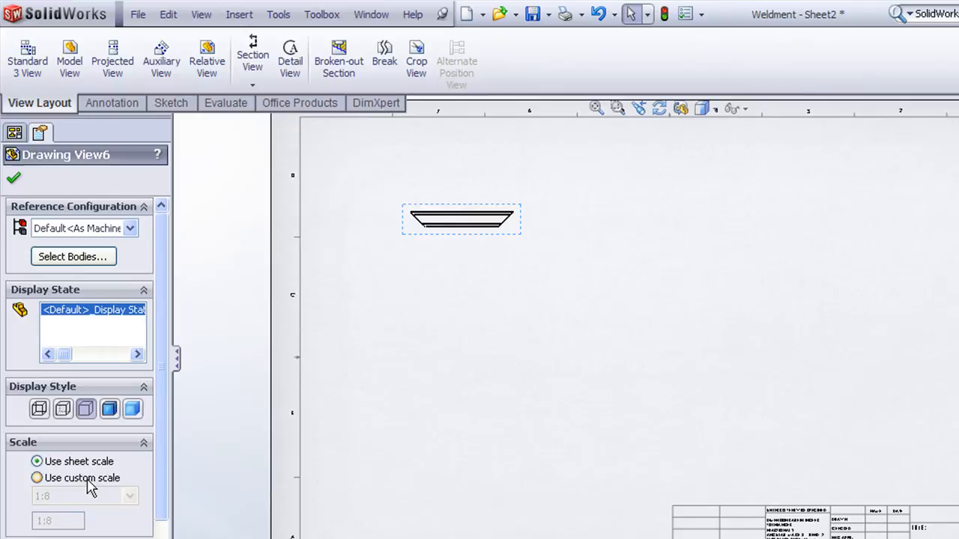
{"action": "left_click", "coordinate": [36, 478]}
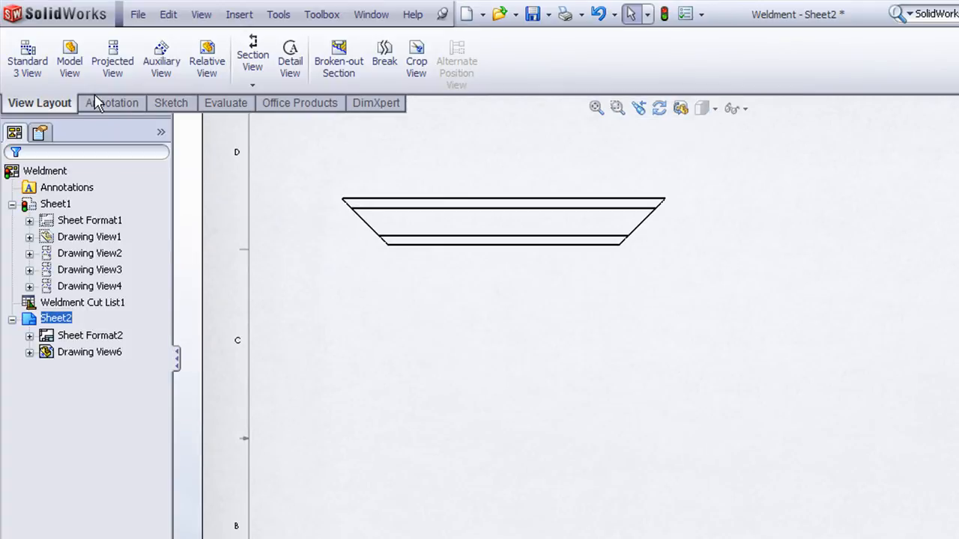
{"action": "left_click", "coordinate": [110, 101]}
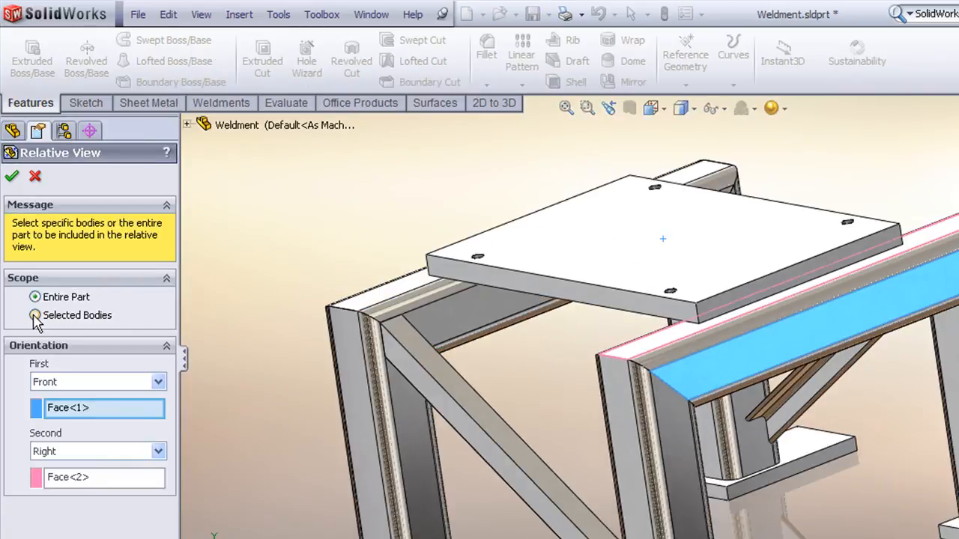
Step: Restrict the second relative view to Selected Bodies and pick the Trim/Extend2[2] member
{"action": "left_click", "coordinate": [33, 315]}
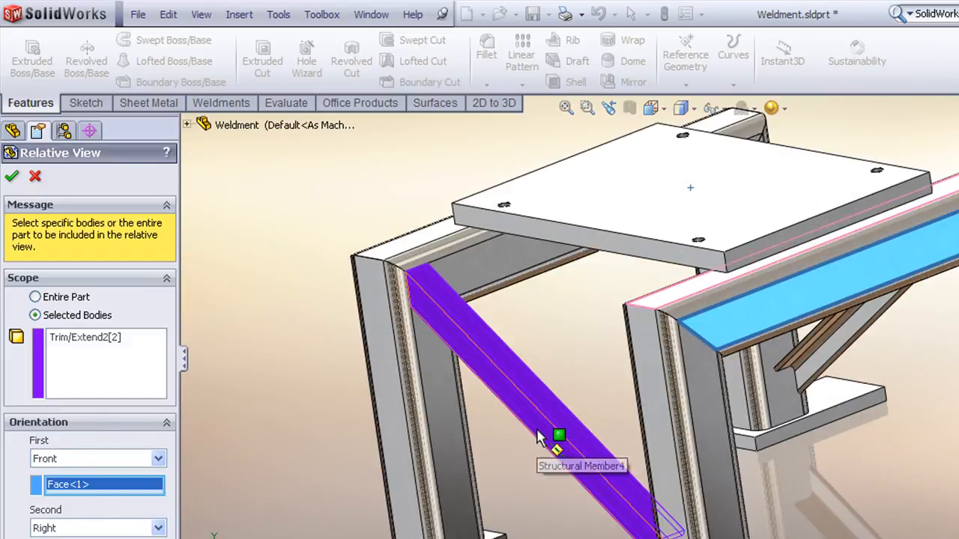
{"action": "left_click", "coordinate": [557, 434]}
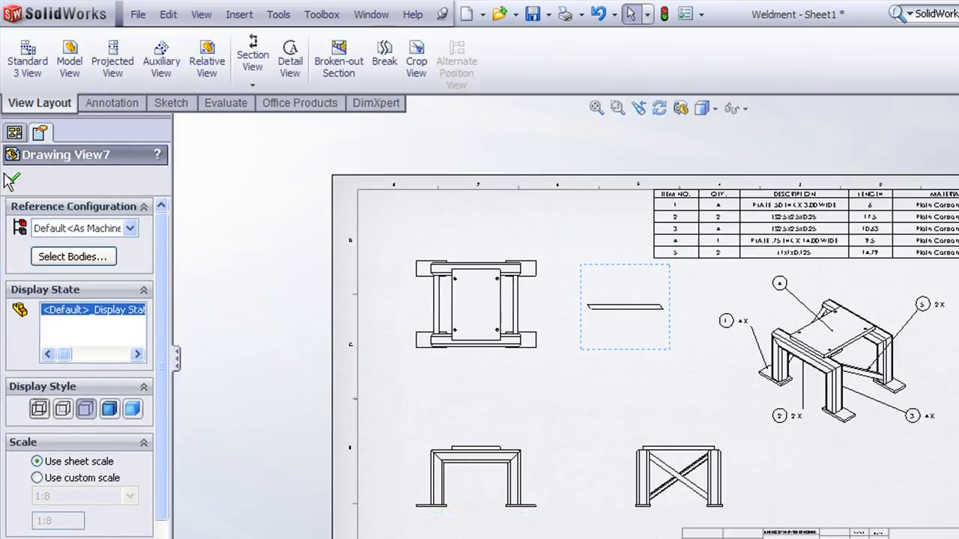
Step: Accept Drawing View7 on Sheet2 and add a length dimension to the thin member view
{"action": "left_click", "coordinate": [14, 132]}
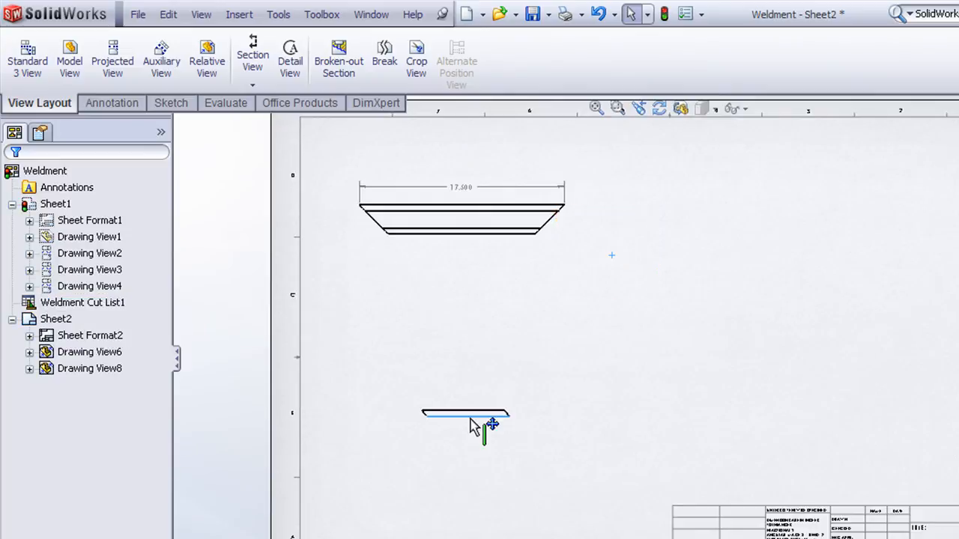
{"action": "left_click", "coordinate": [466, 423]}
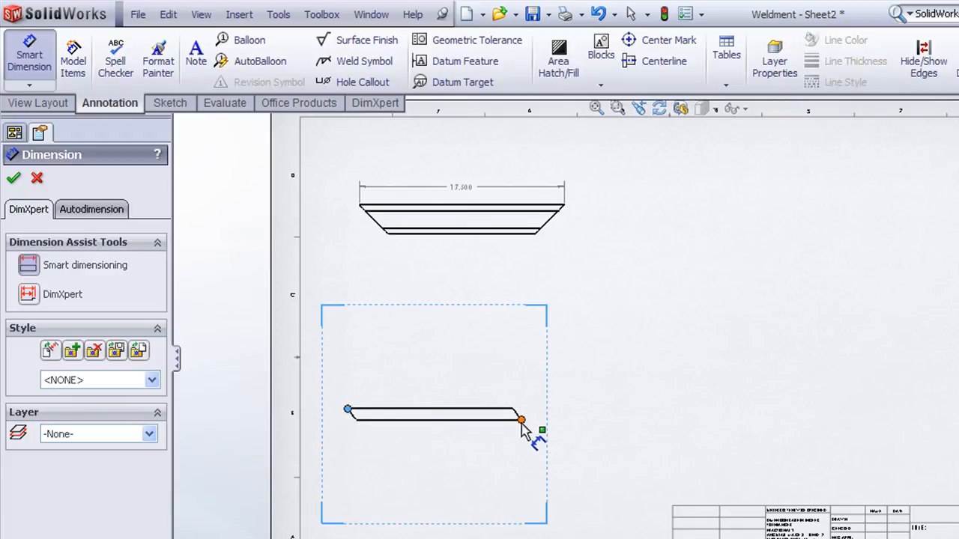
{"action": "left_click", "coordinate": [518, 422]}
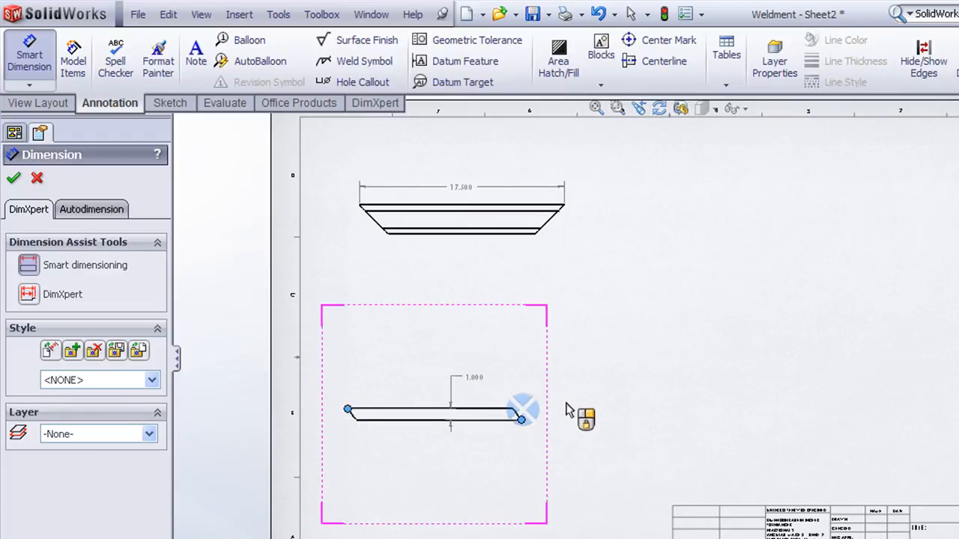